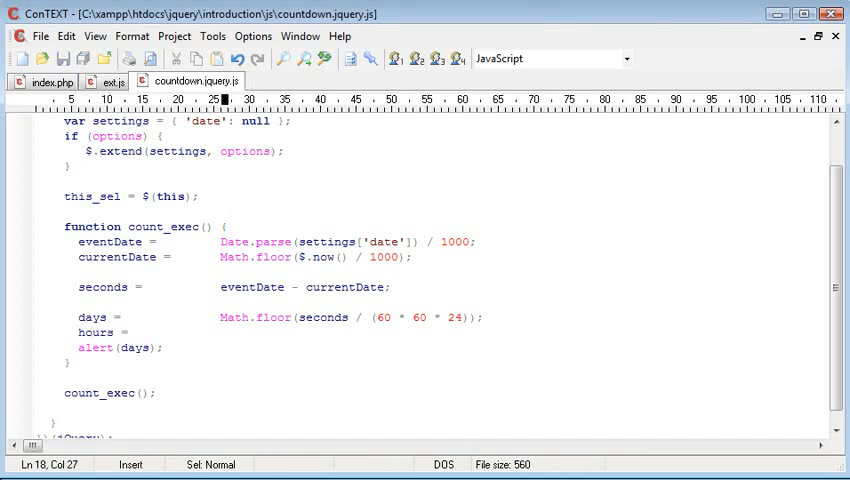
Compute hours as Math.floor(seconds / (60 * 60)) in count_exec
text(Math.floor()
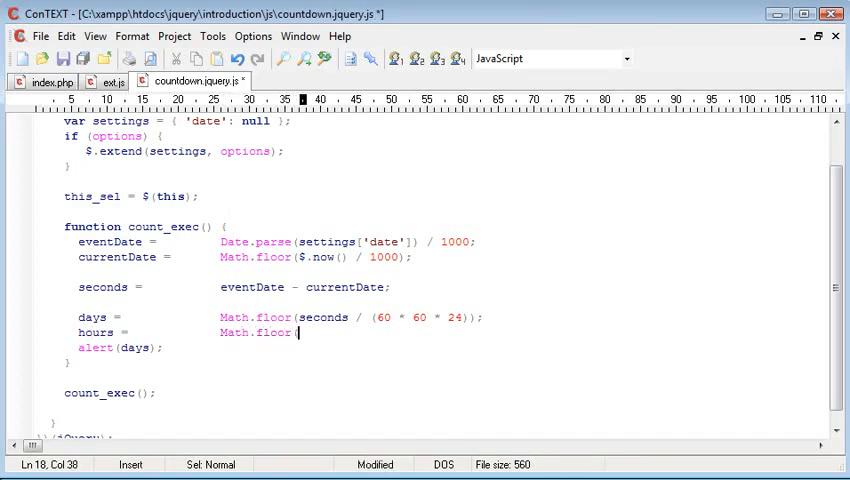
text((seconds / );)
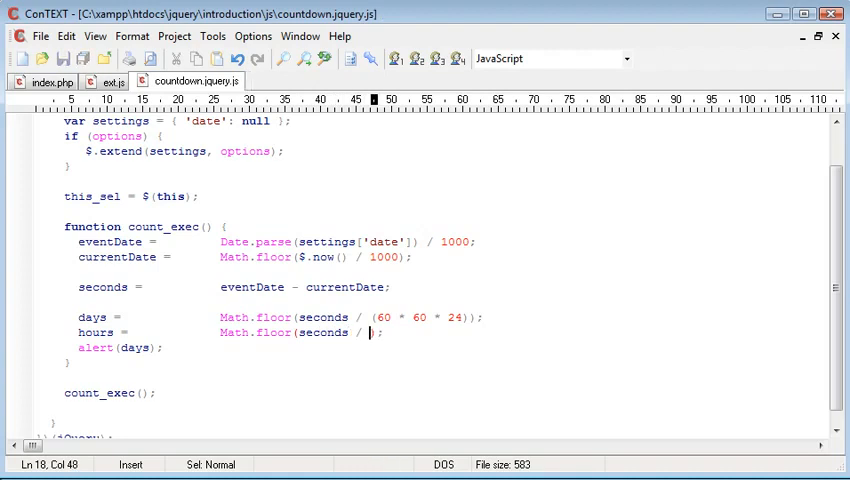
text((60 * 60)
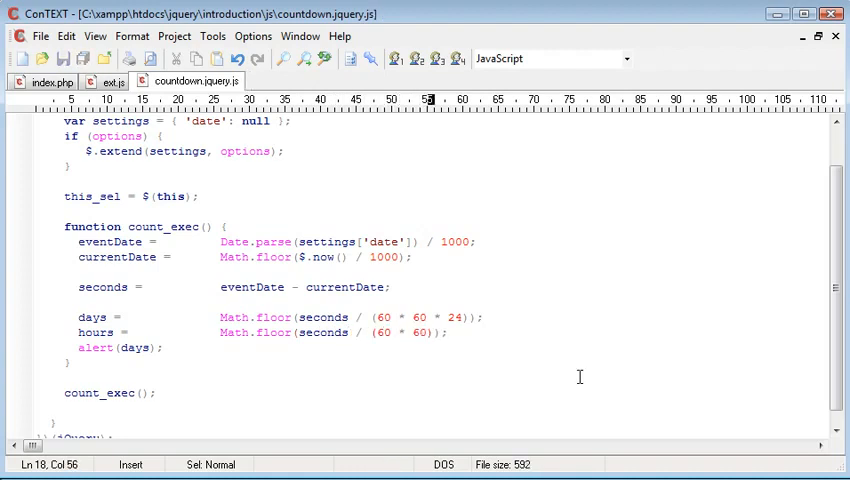
Change the alert to days + ' ' + hours, save, and confirm the browser shows 1 44
click(372, 332)
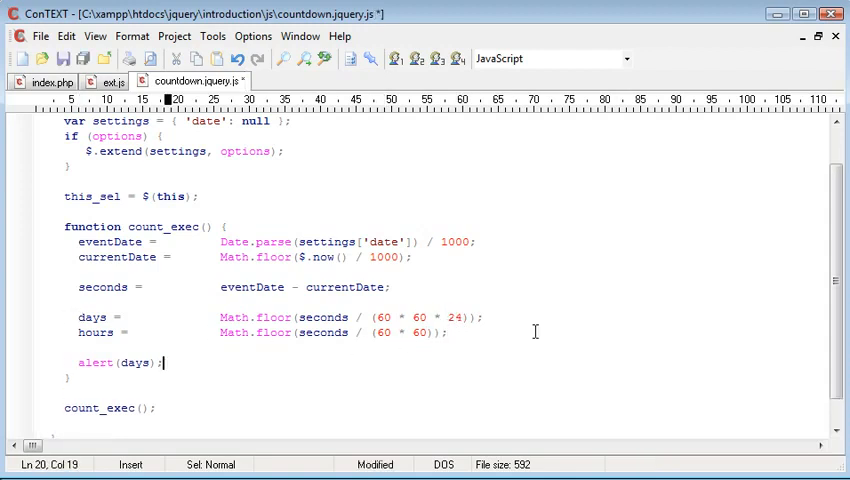
text(hours)
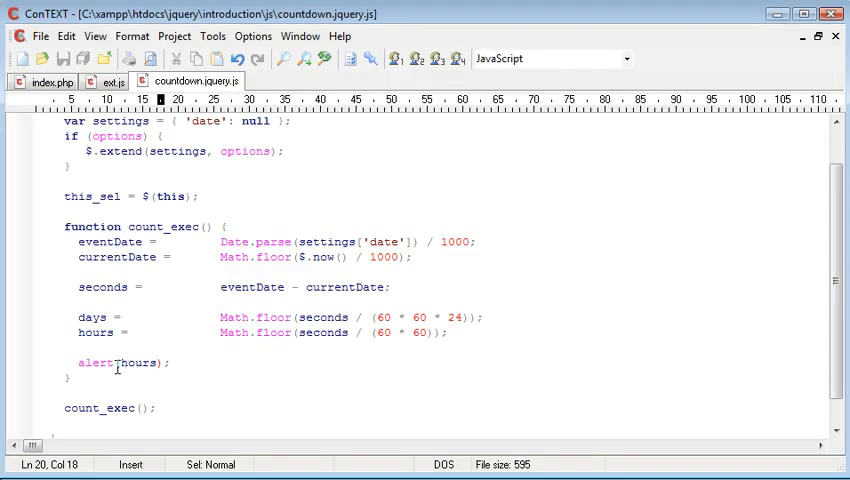
text(days +)
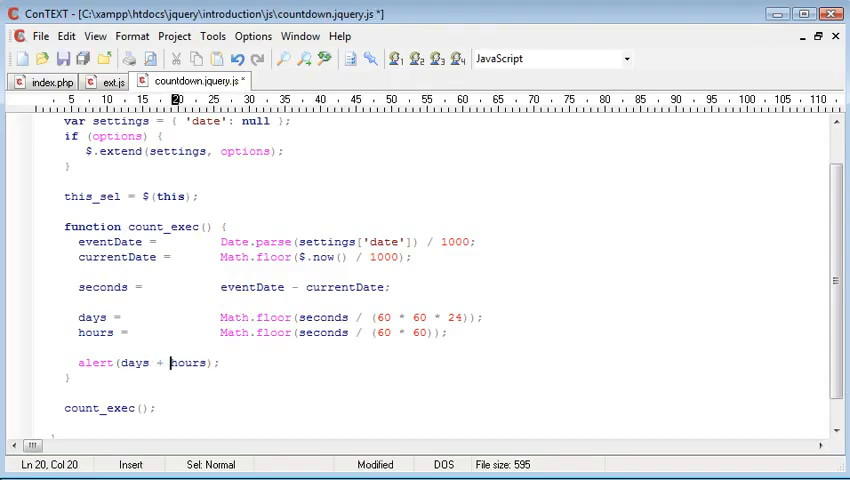
text(' ' +)
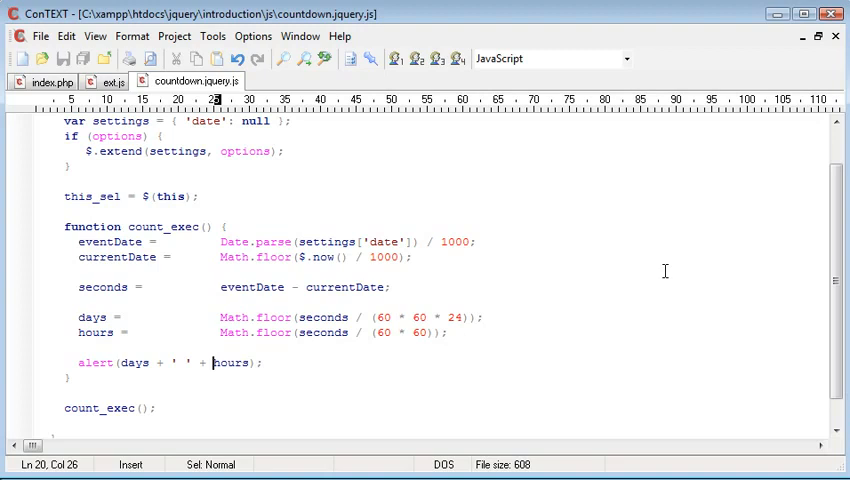
click(108, 80)
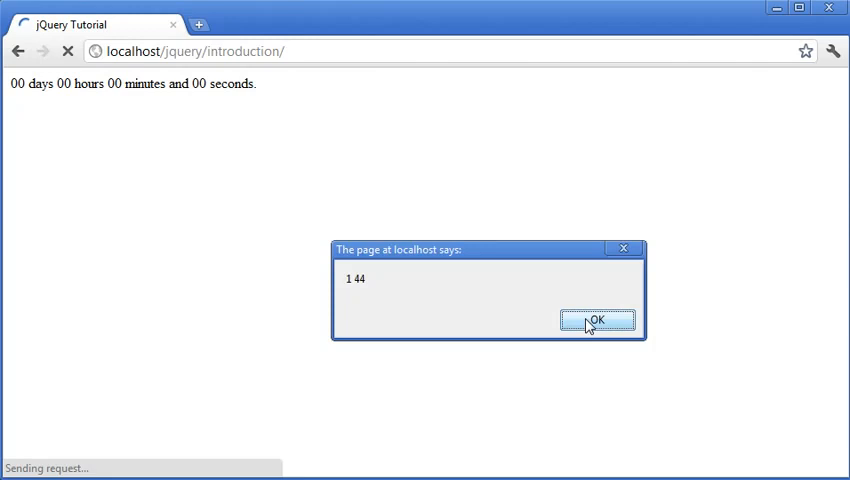
click(596, 320)
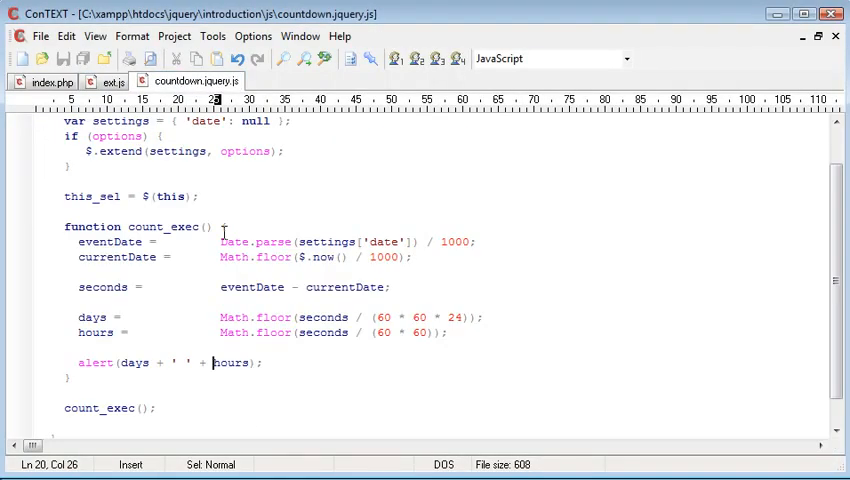
Add seconds -= days * 60 * 60 * 24; below the days calculation and check the seconds variable
key(Return)
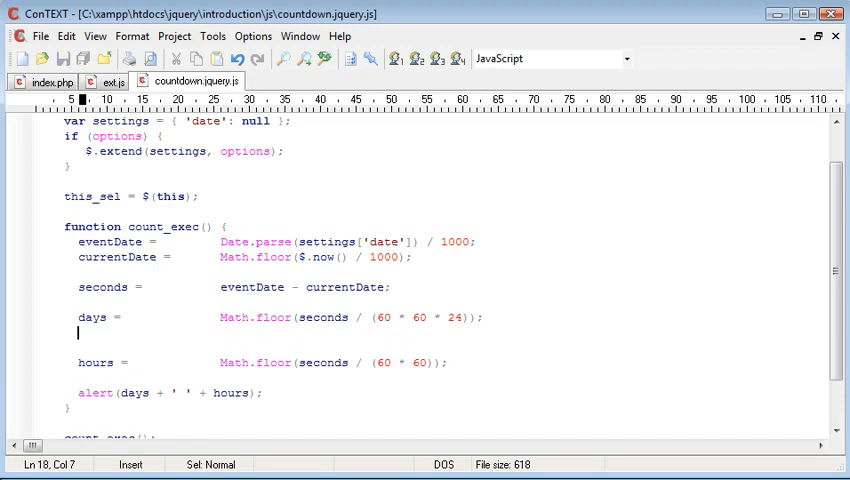
text(seconds -=)
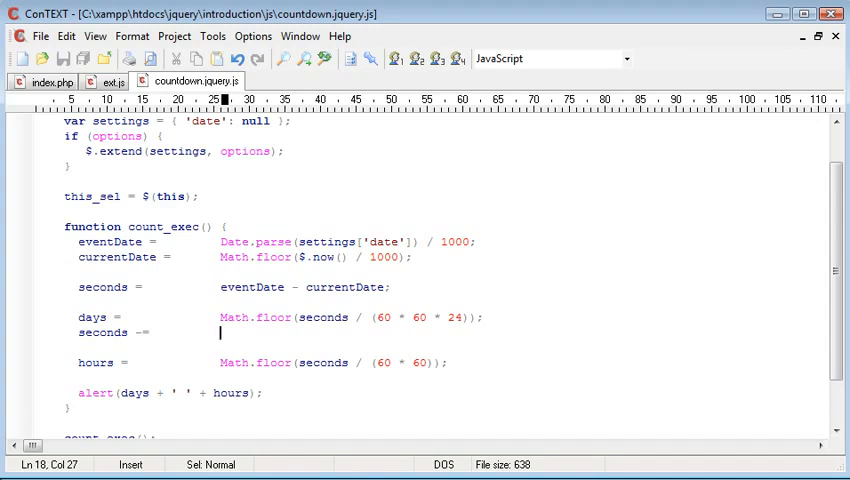
text(days * 60 * 60 * 24;)
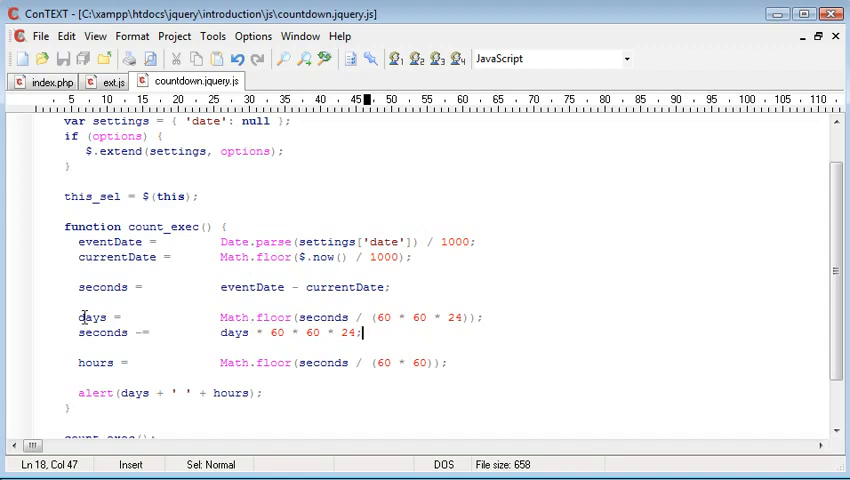
drag(248, 332, 364, 332)
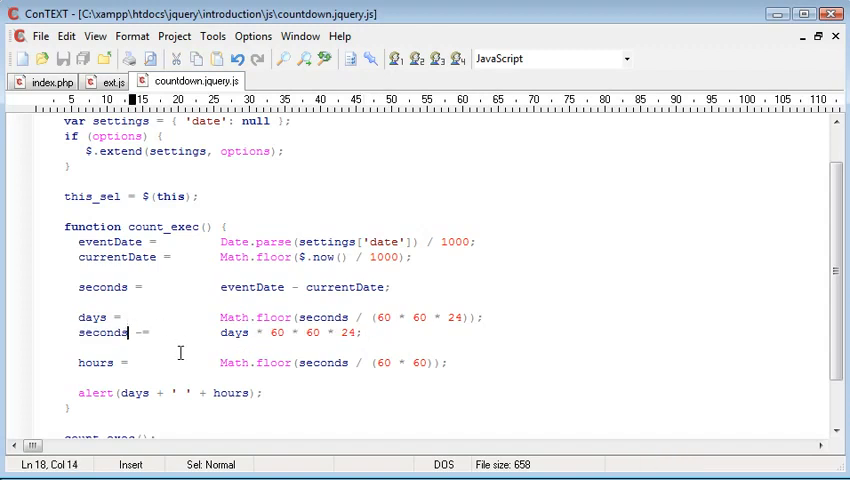
double_click(94, 362)
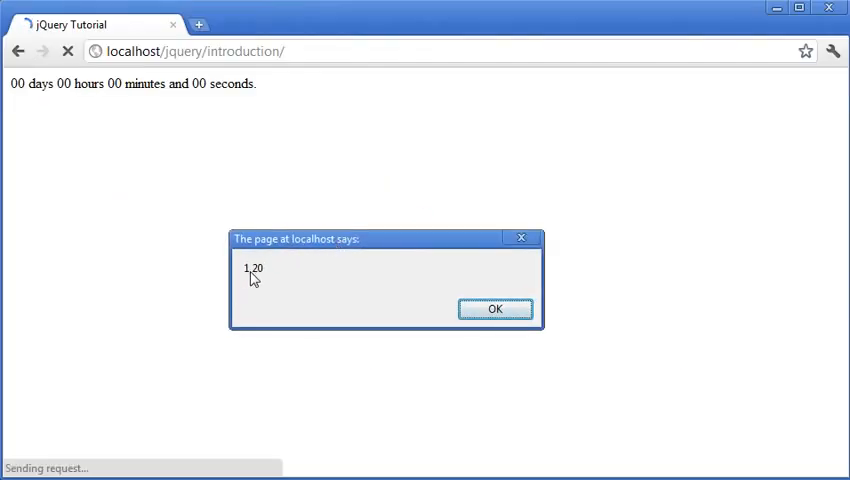
Reload the page in Chrome and dismiss the alert reading 1 20
click(496, 308)
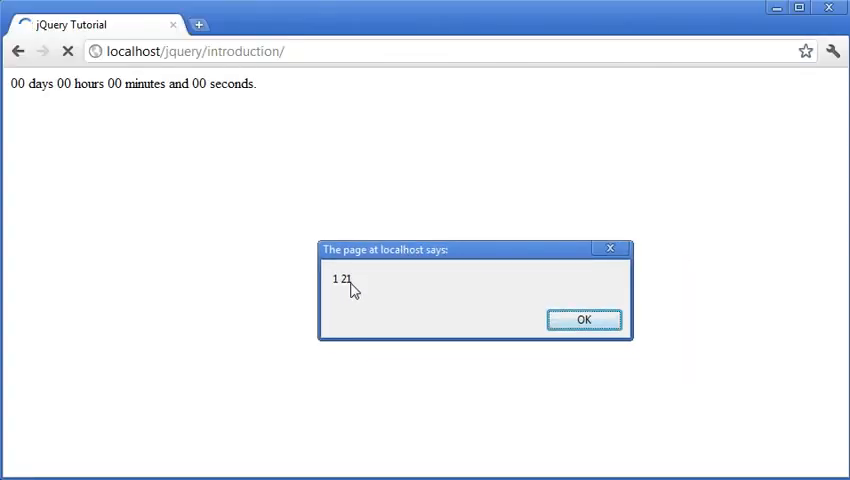
click(584, 320)
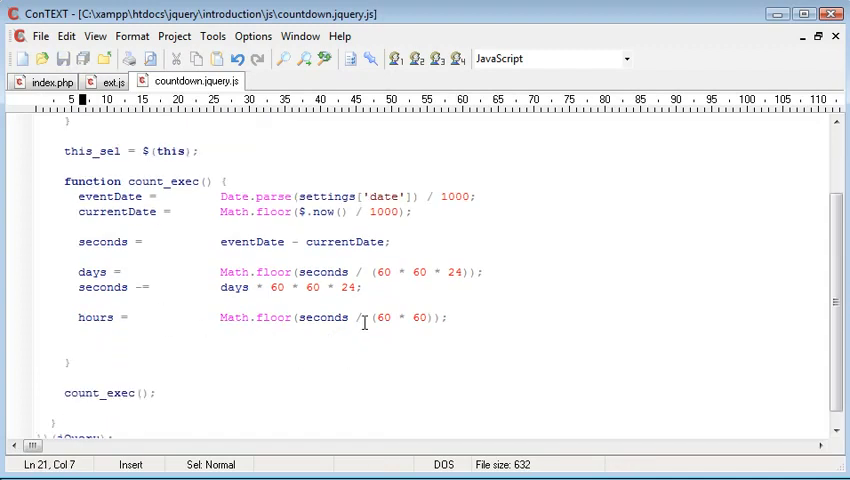
Subtract hours * 60 * 60 from seconds and compute minutes = Math.floor(seconds / 60)
text(seconds -=          hours)
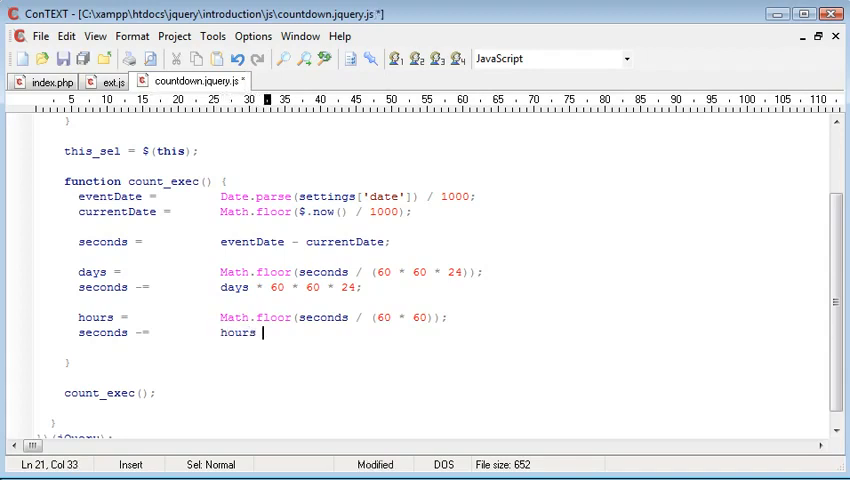
text(* 60 * 60;)
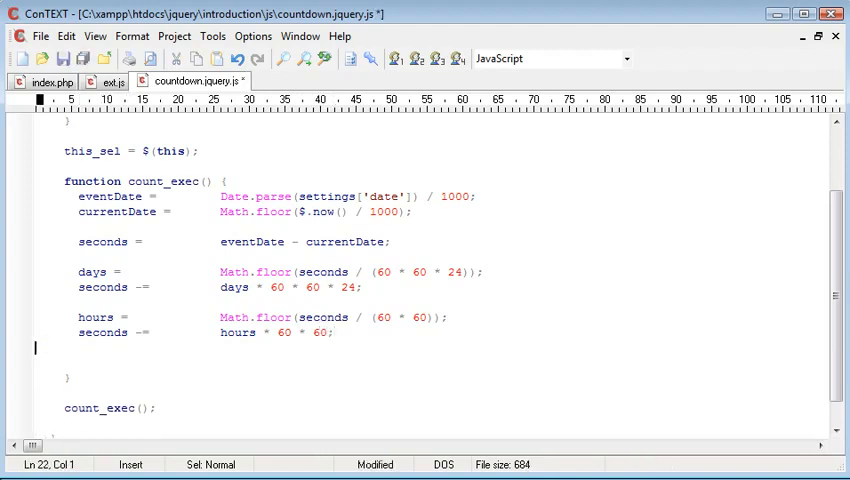
text(minutes =)
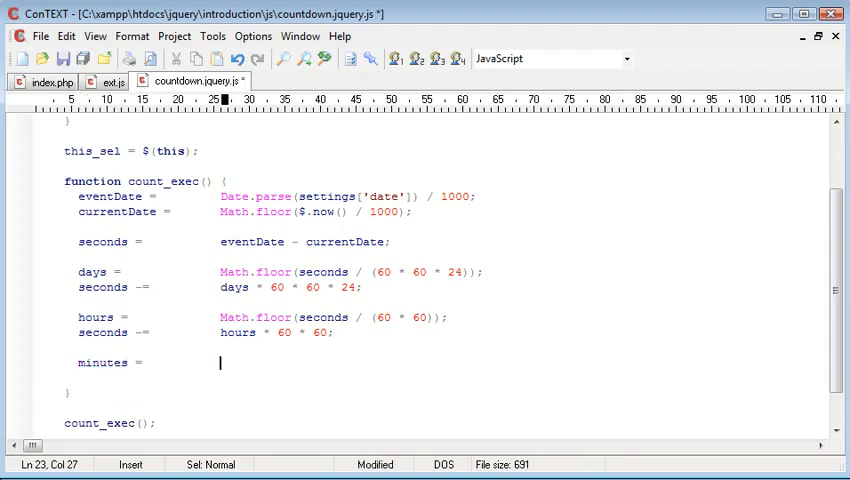
text(Math)
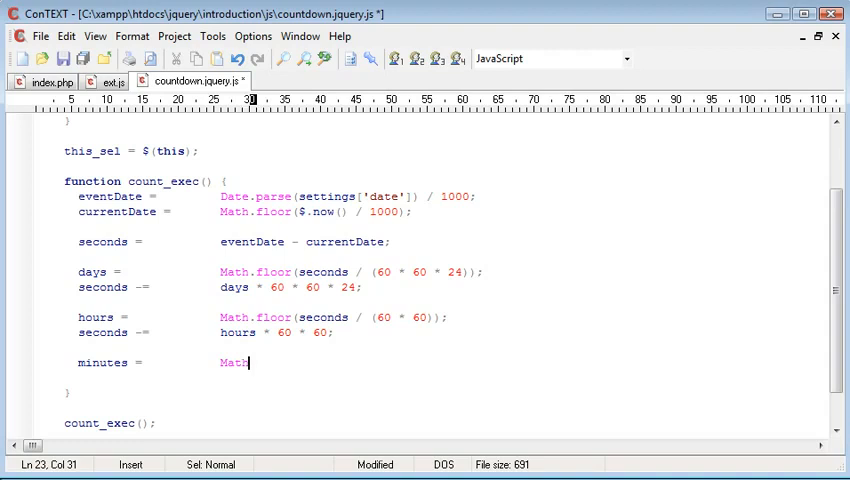
text(.floor(s);)
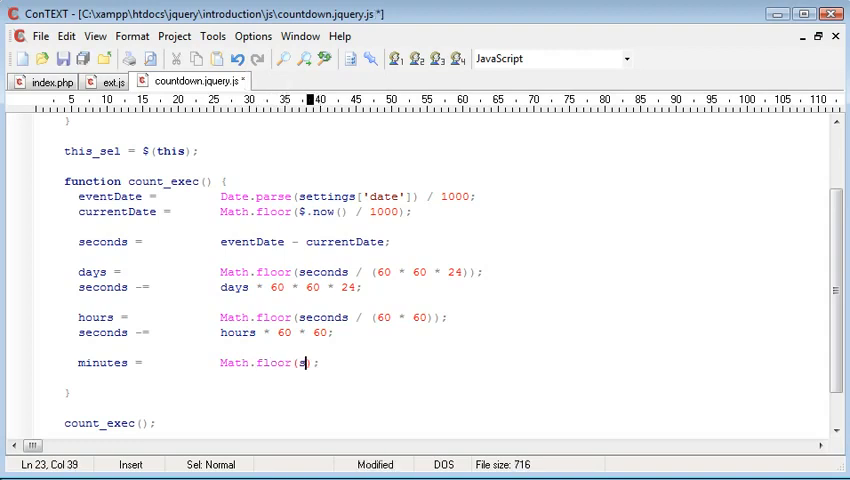
text(seconds / 60)
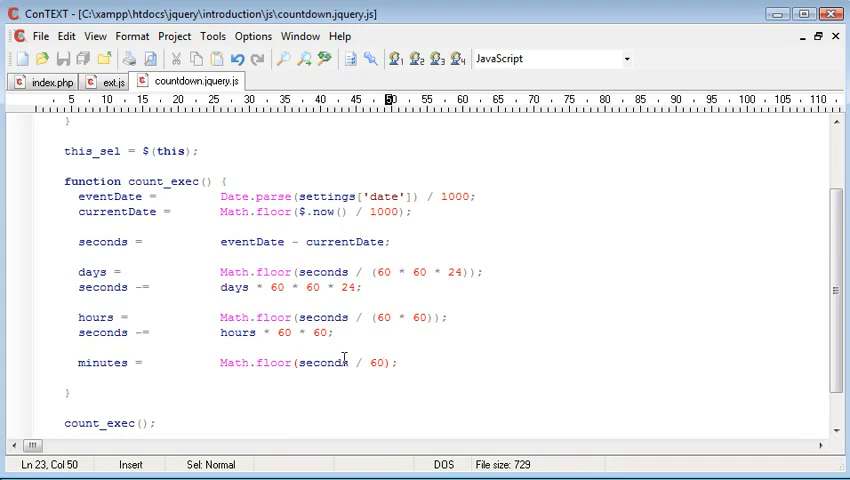
Adjust the minutes formula and add seconds -= minutes * 60; below it
click(296, 362)
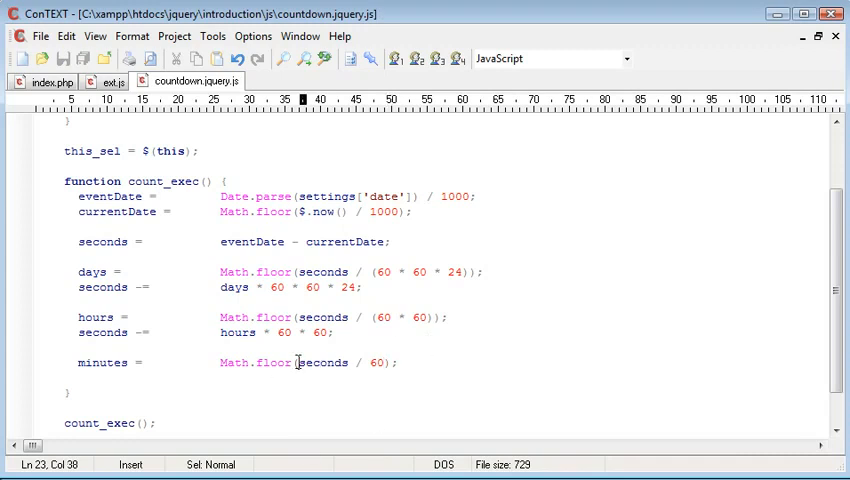
double_click(100, 332)
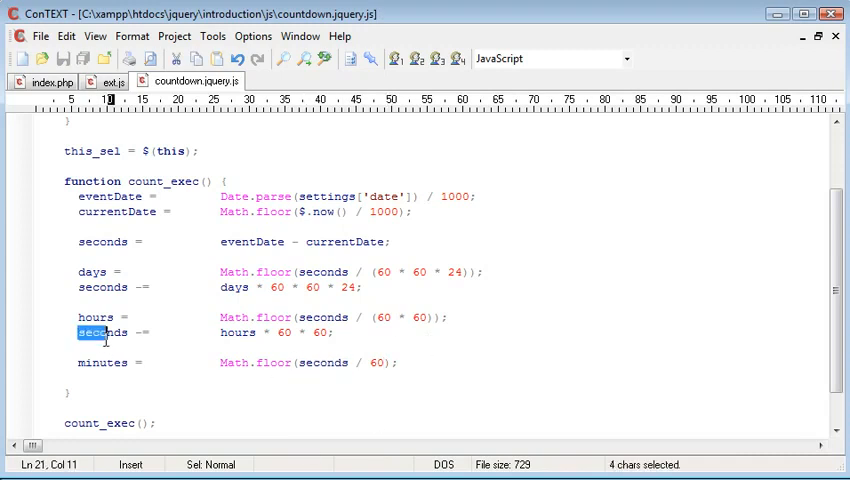
click(420, 362)
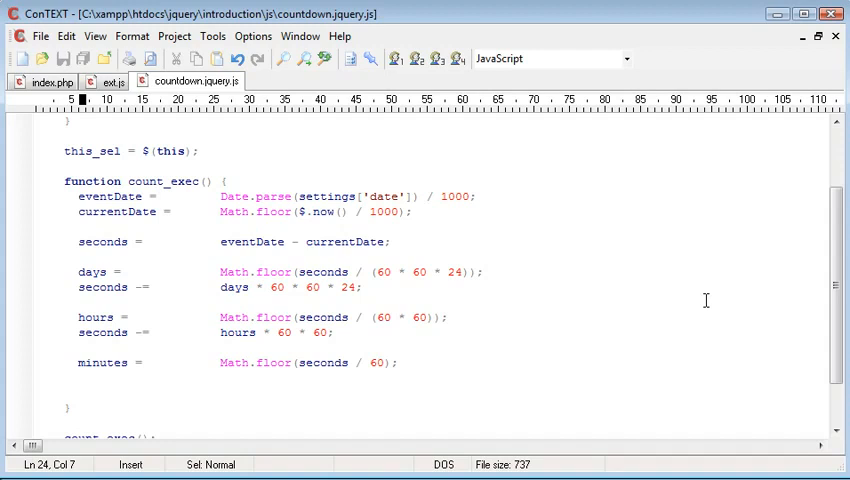
text(seconds -=)
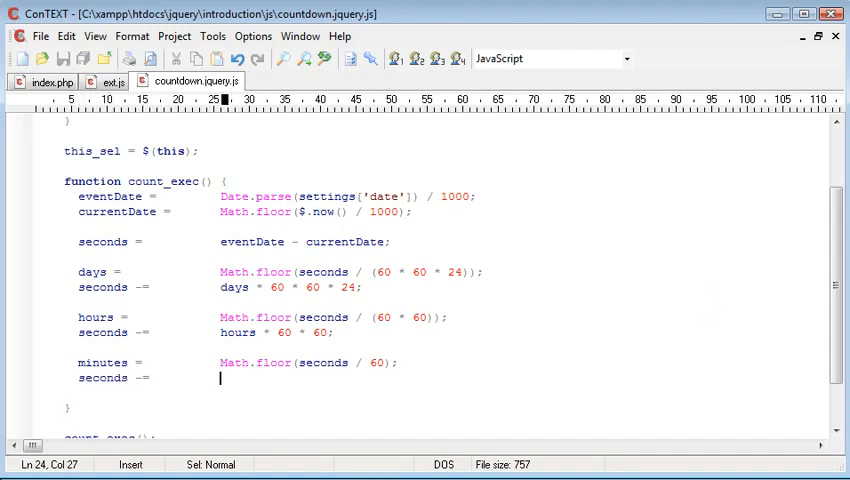
text(minutes)
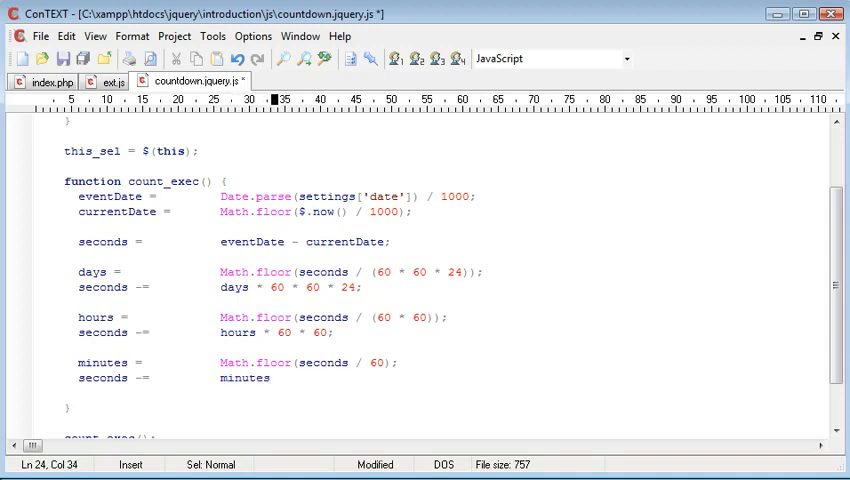
text(* 60;)
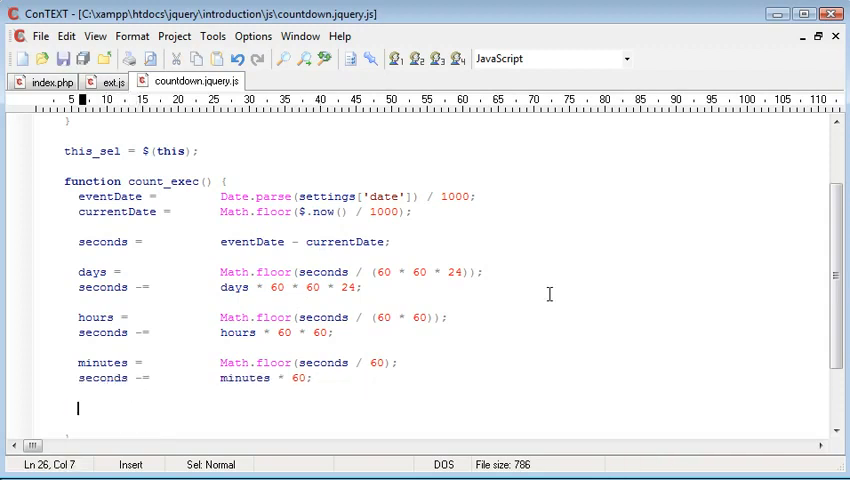
mouse_move(352, 350)
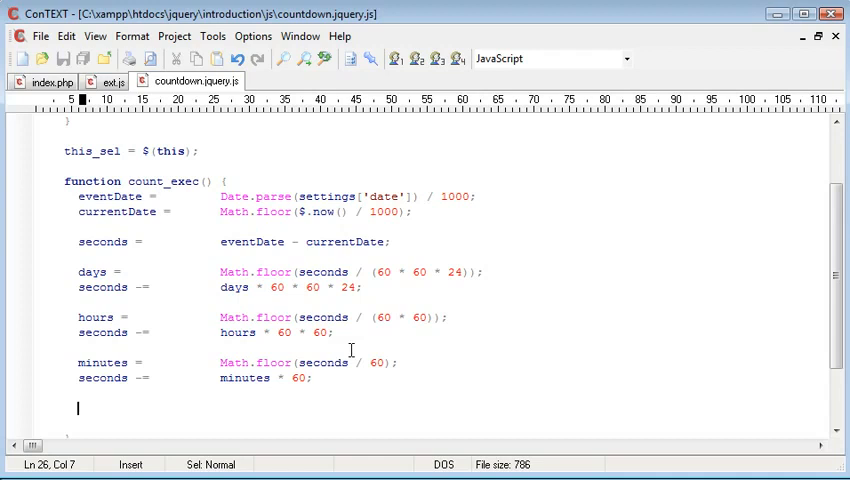
text(alert();)
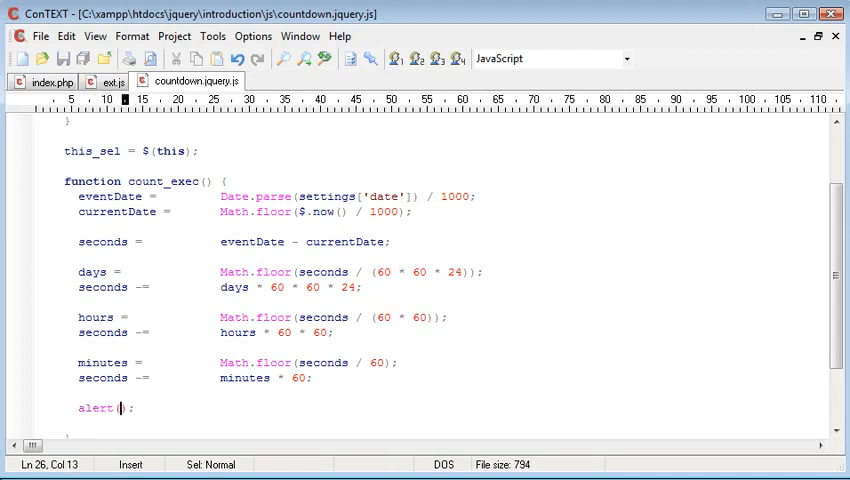
text(days)
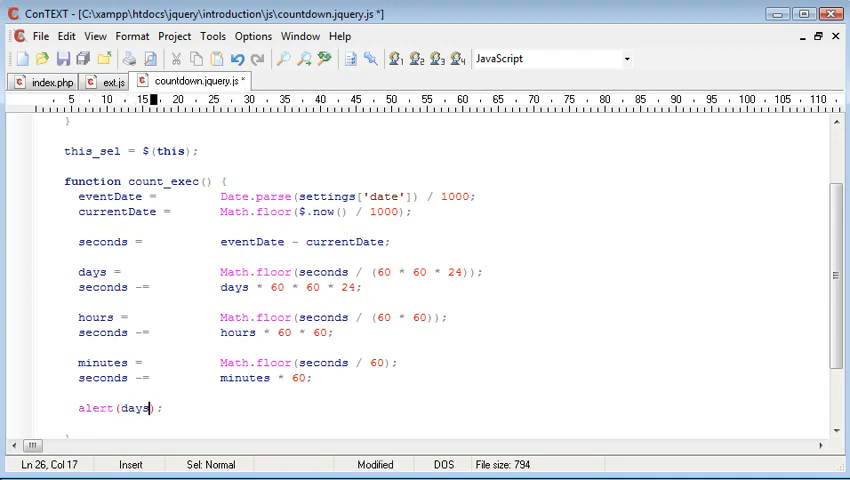
text(+ ')
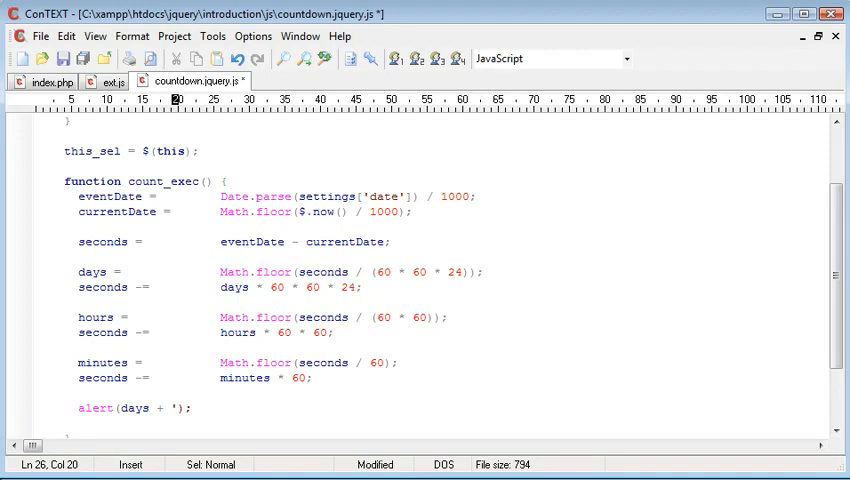
text(' ' +)
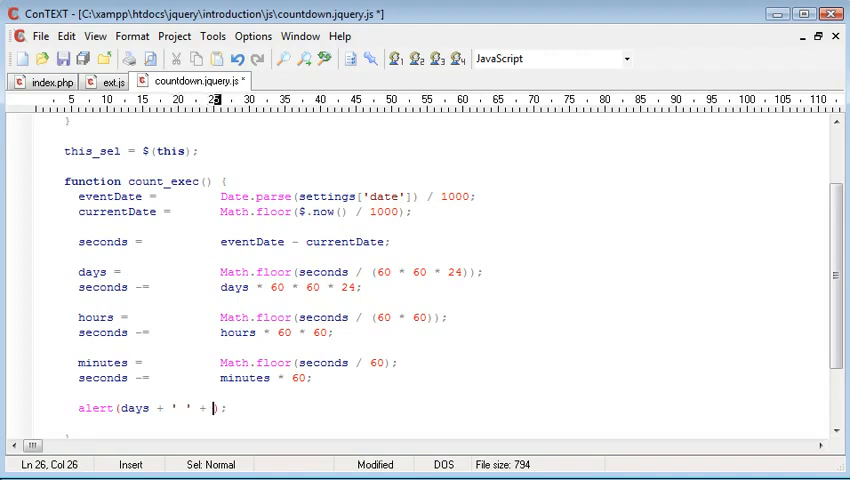
text(hours)
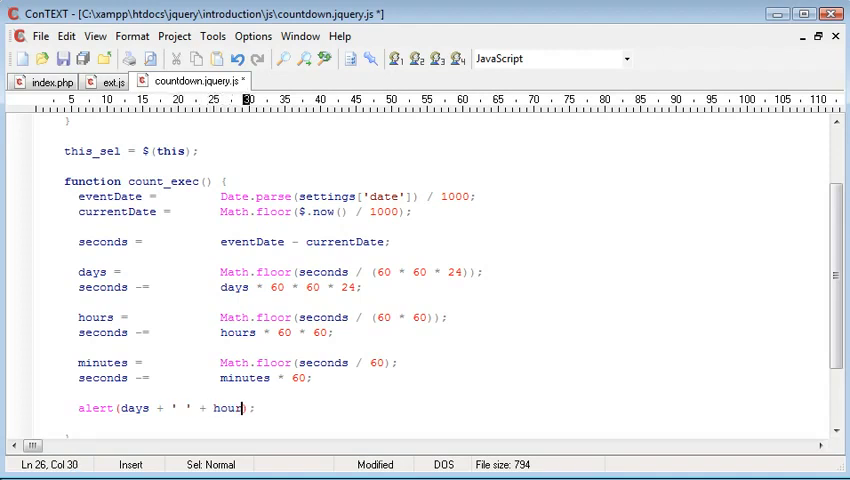
text(+ ' ' +)
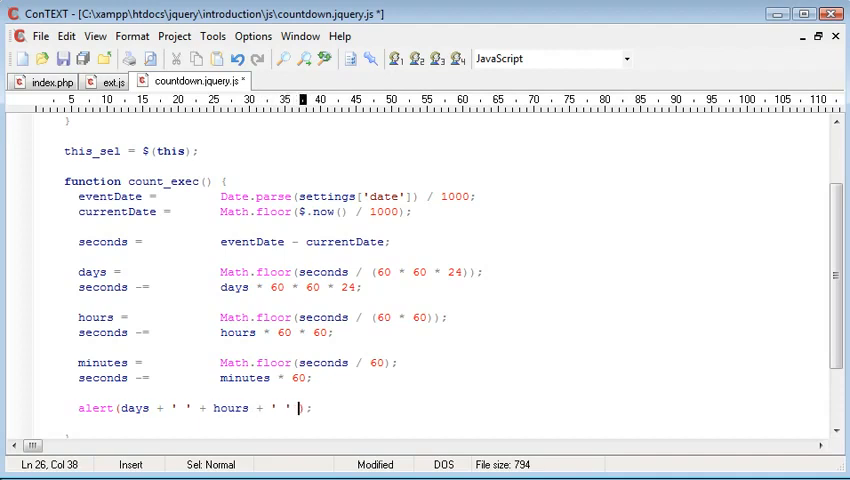
text(min)
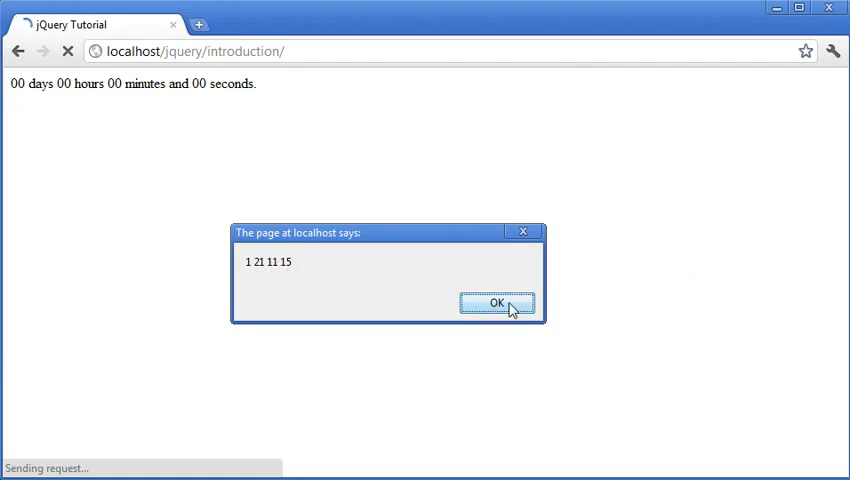
click(496, 304)
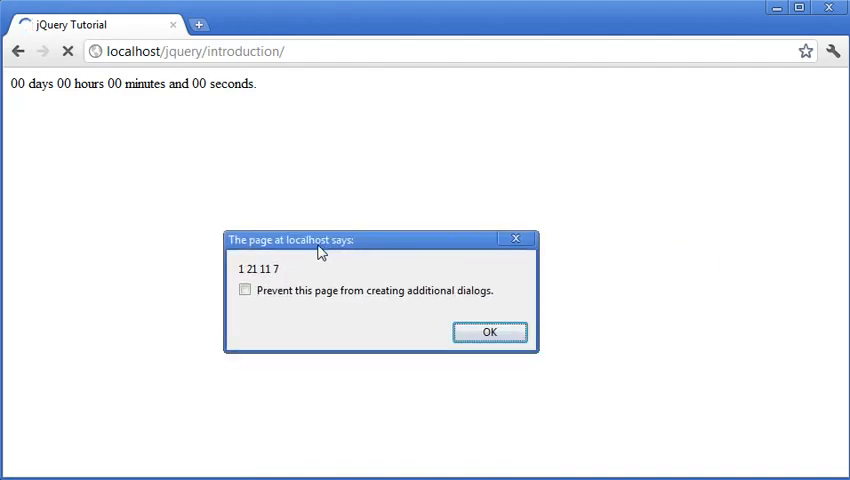
mouse_move(240, 278)
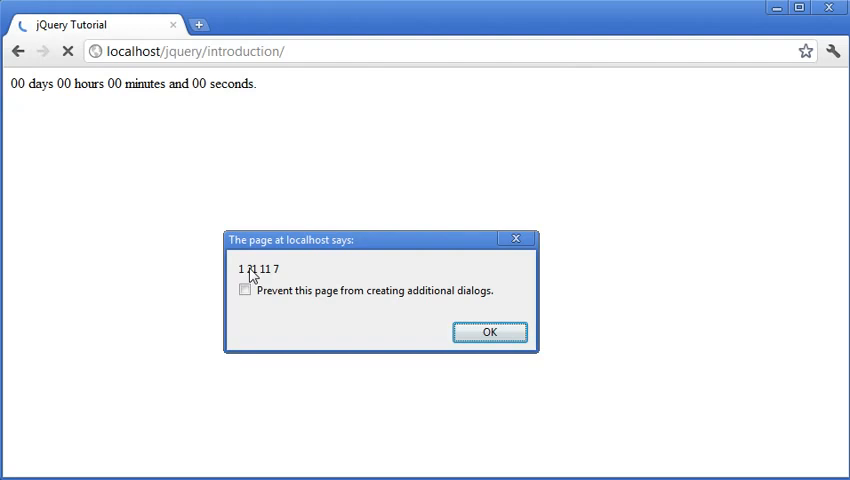
mouse_move(284, 272)
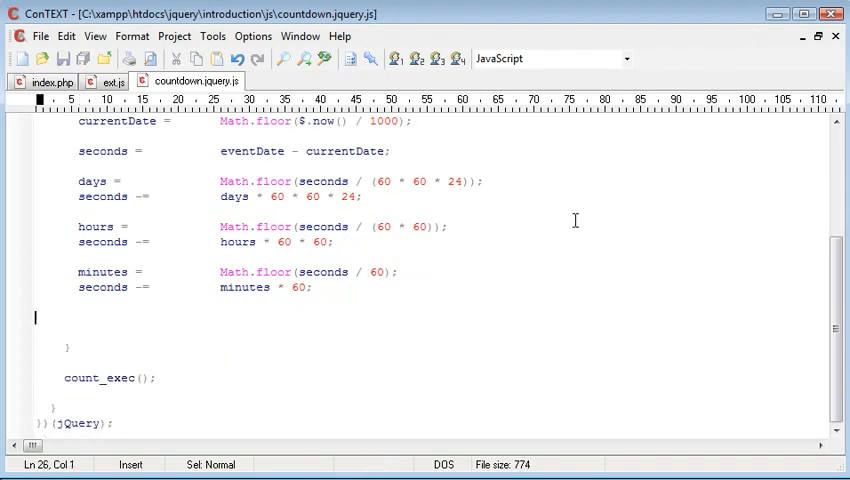
After checking index.php's markup, write this_sel.find('.days').text(days); at the end of count_exec
click(50, 80)
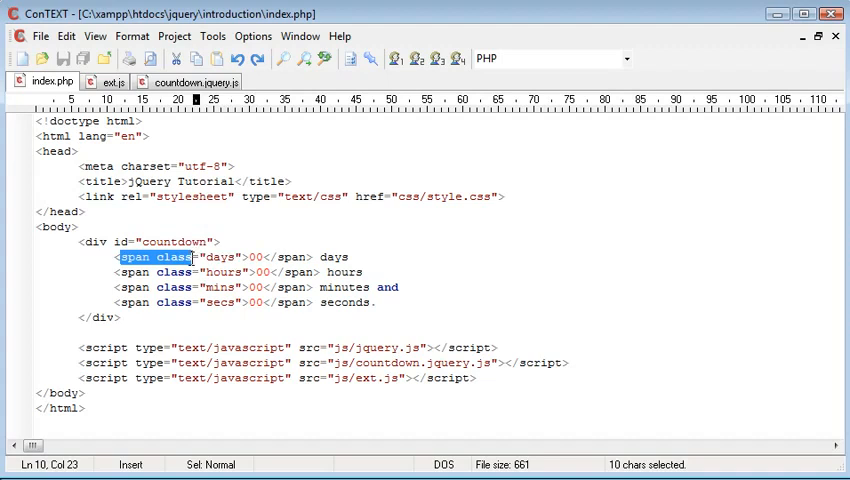
click(220, 272)
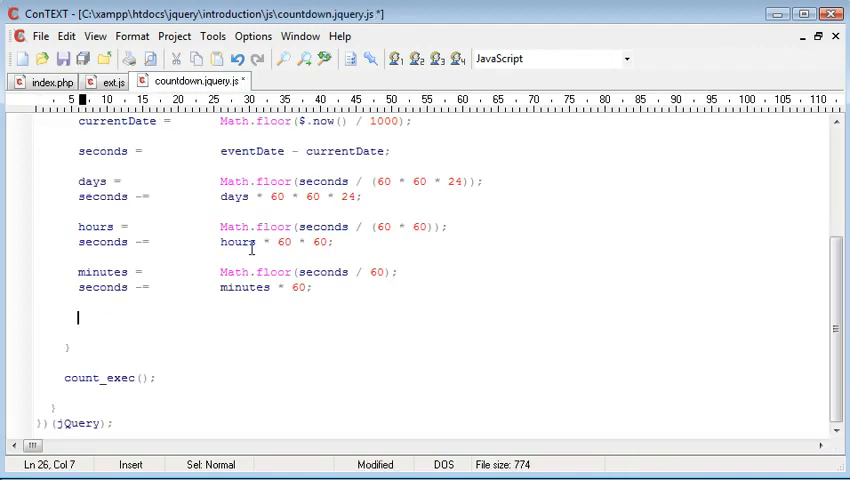
text(this.)
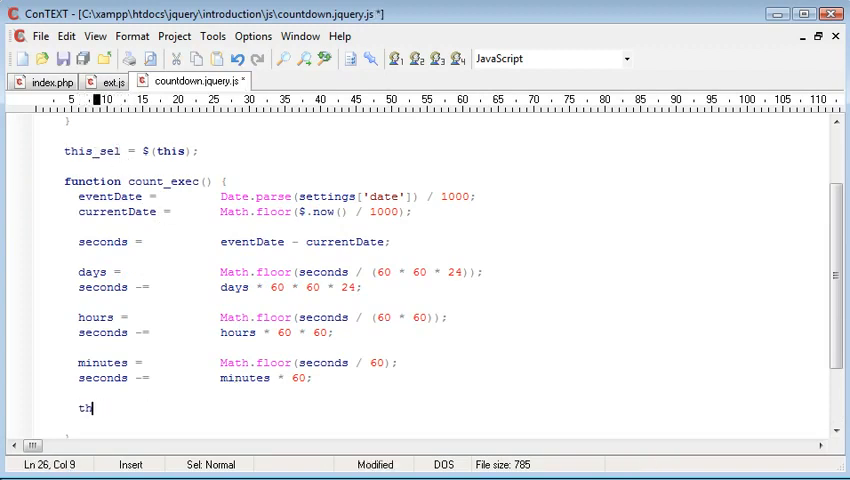
text(is_sel.)
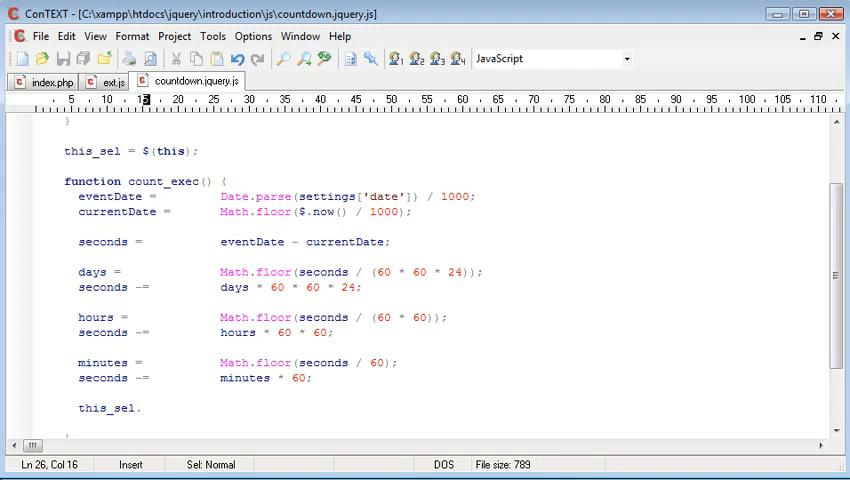
text(.find())
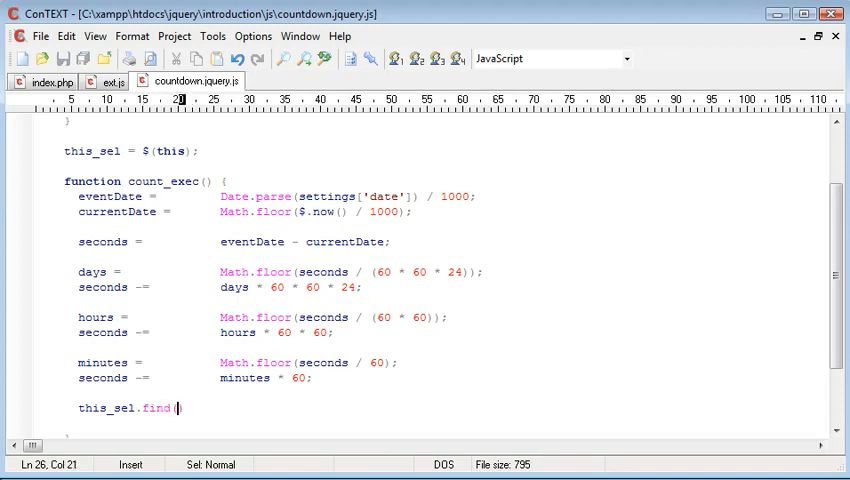
text('.days')
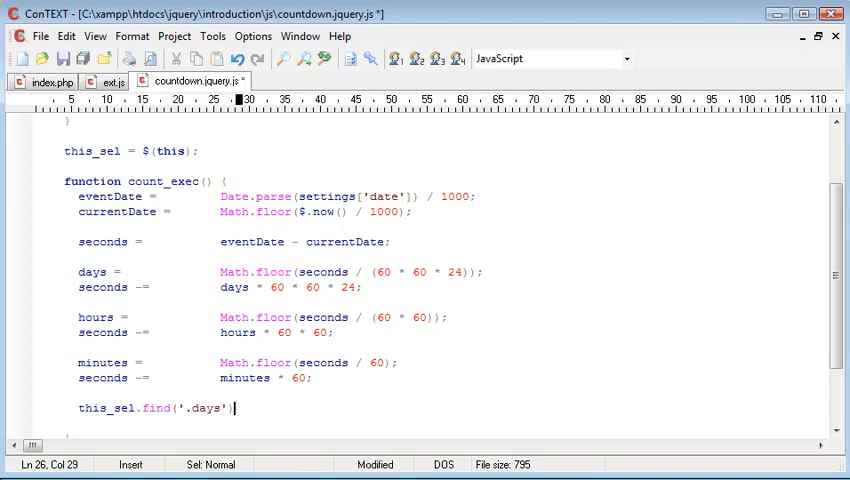
text(.)
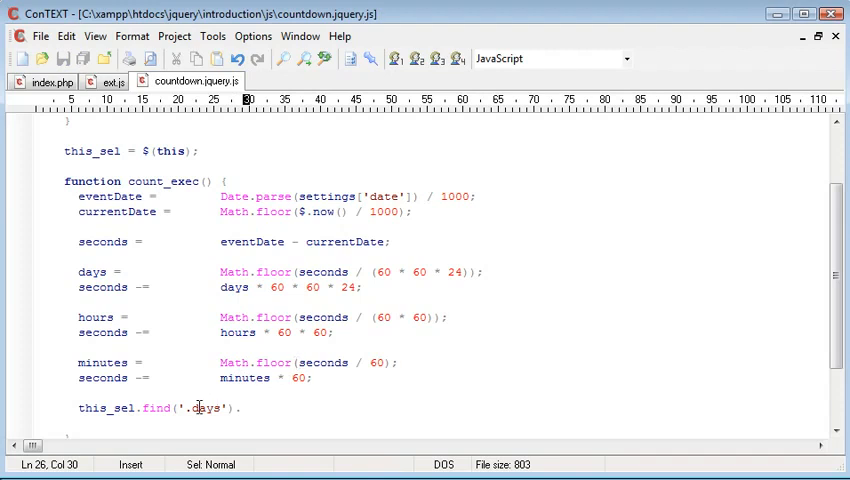
text(.text())
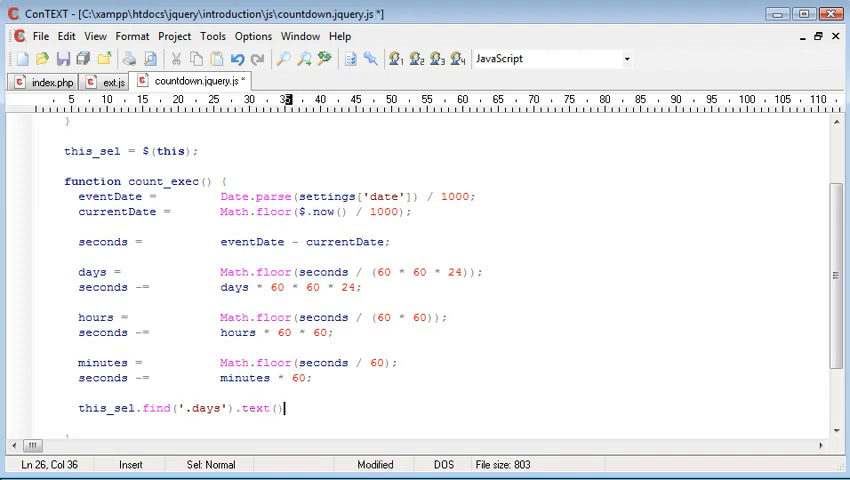
text(days);)
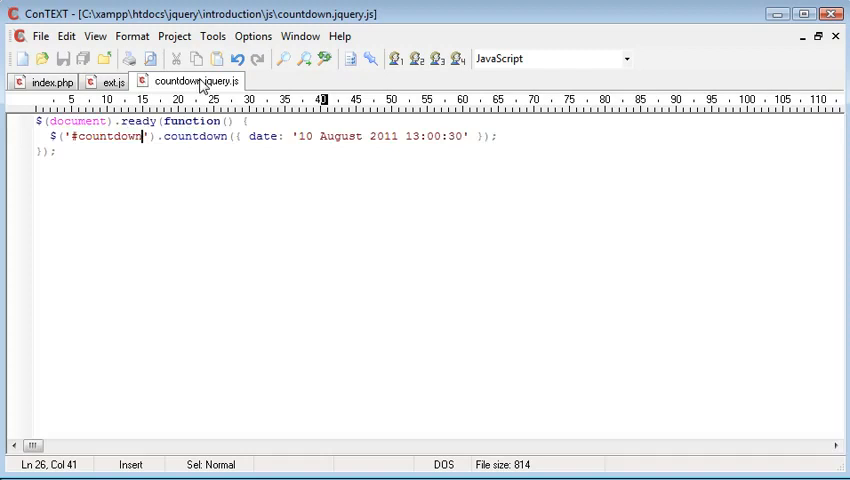
Write this_sel.find('.hours').text(hours); below the days line
scroll(down, 3)
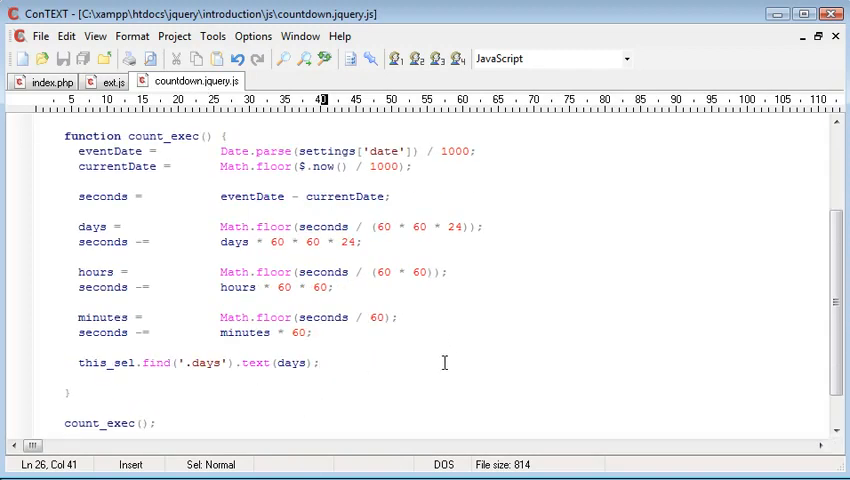
text(this_s)
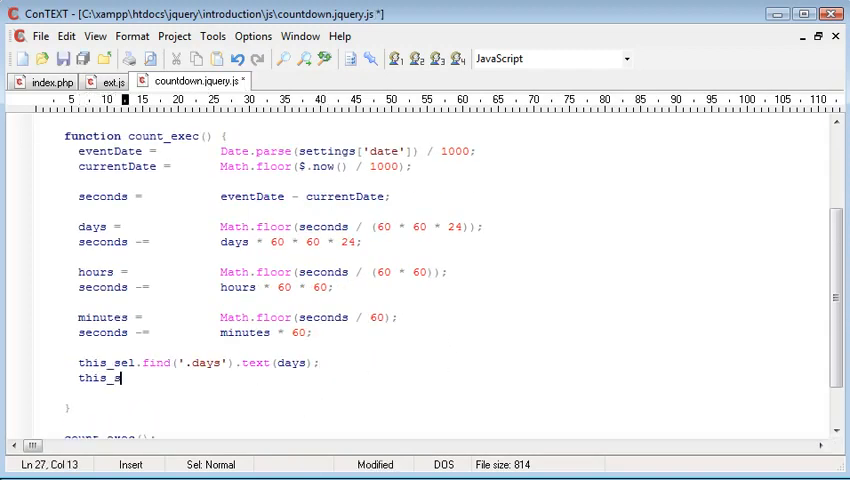
text(sel.find();)
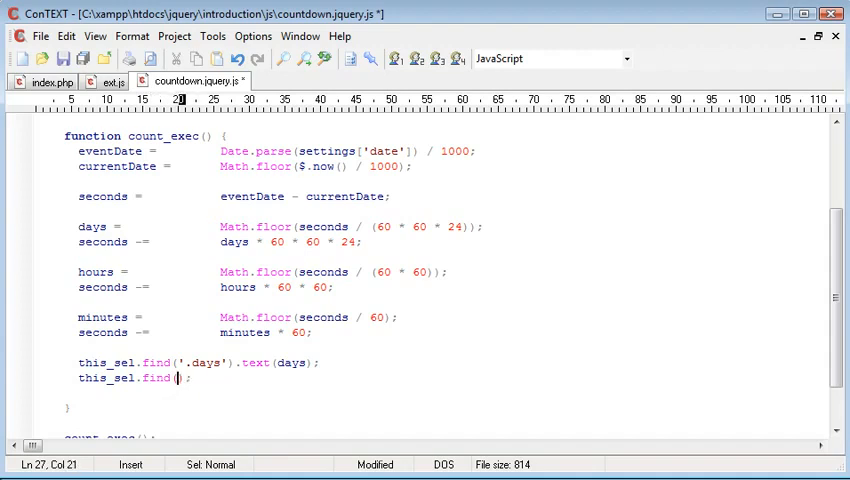
text(.hours')
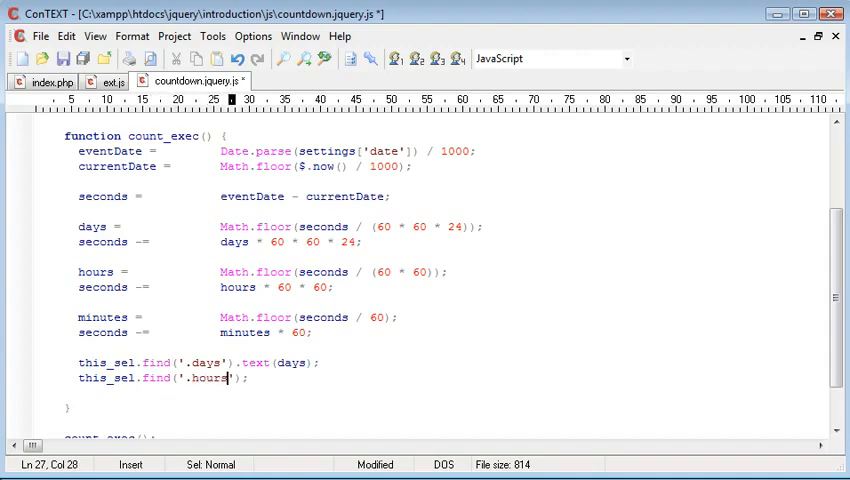
text(.text)
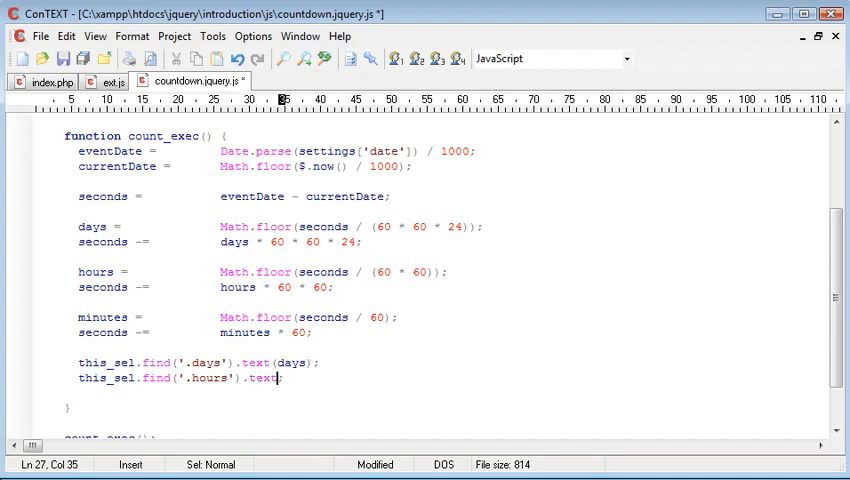
text((hours);)
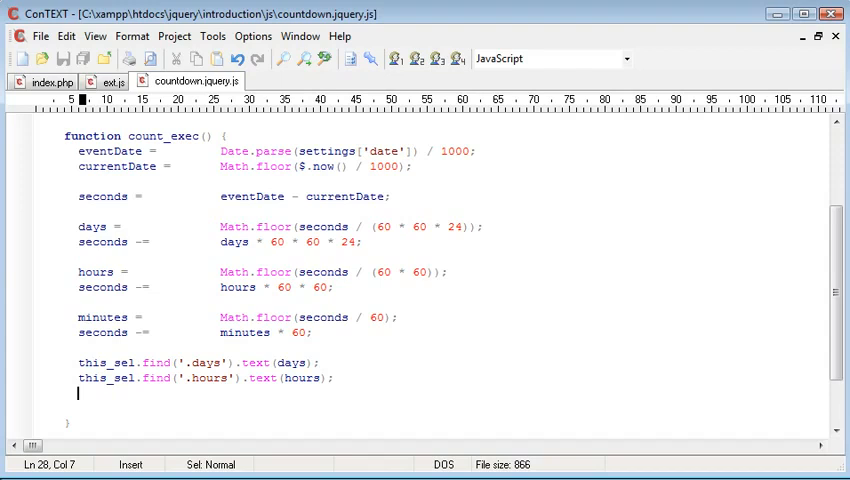
Add matching .mins and .secs lines writing minutes and seconds, then view index.php's markup
text(this_sel.find(')
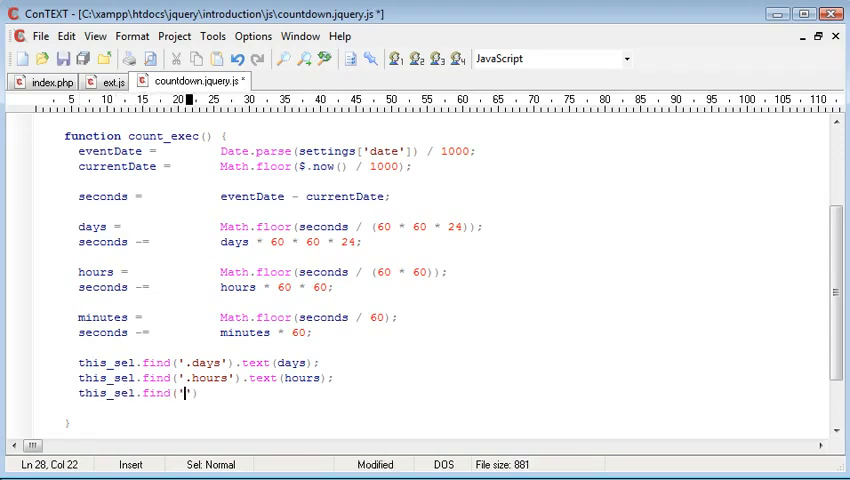
text(mins)
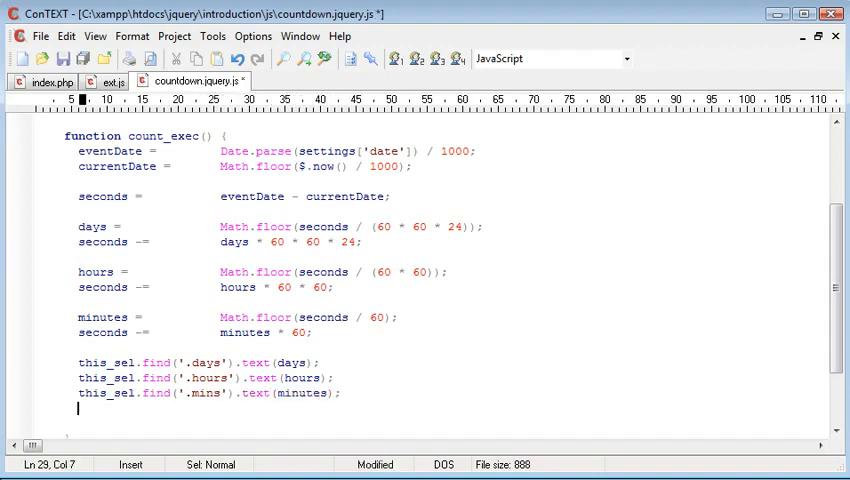
text(this_sel.find('');)
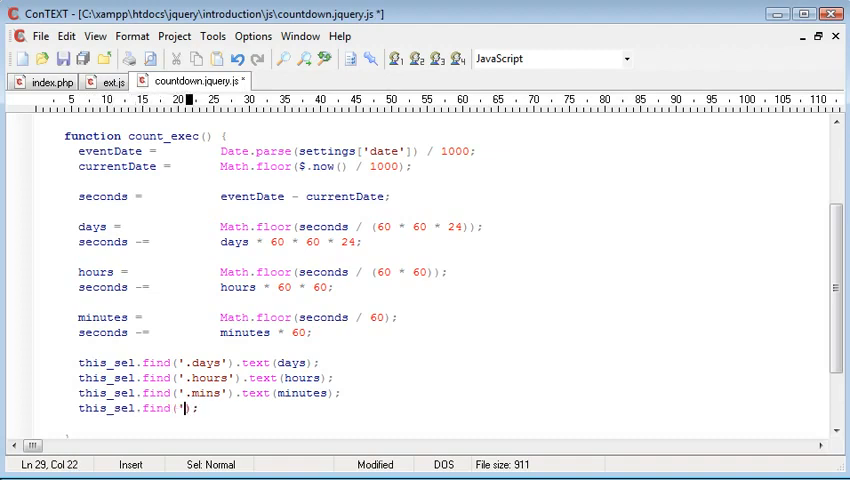
text(.secs'))
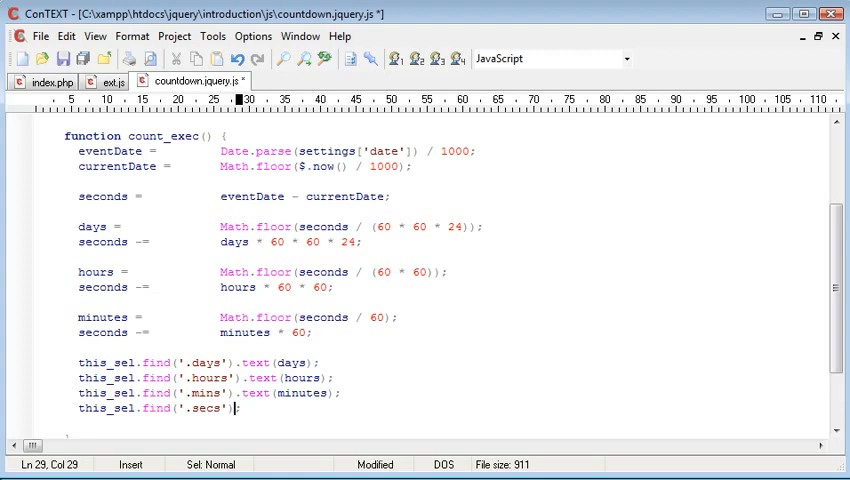
text(.text(seconds))
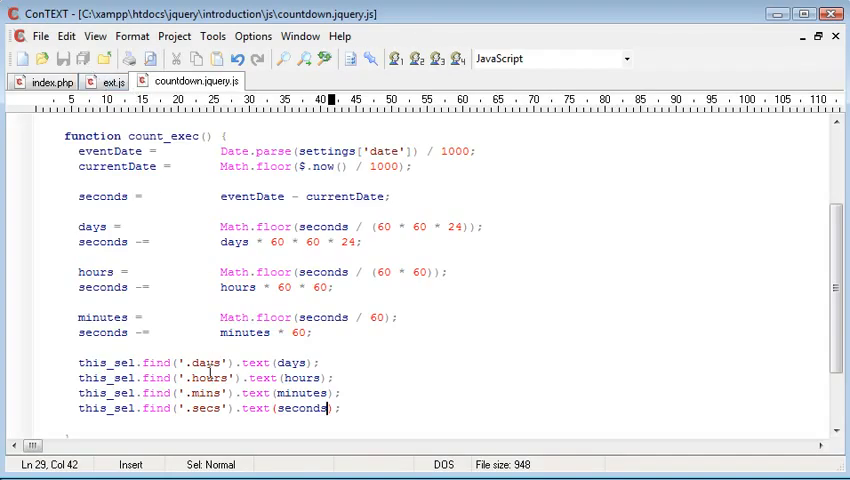
click(50, 82)
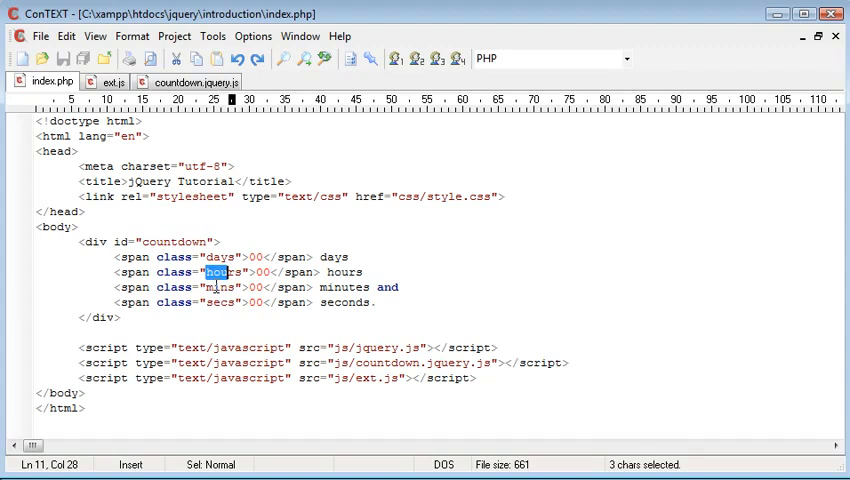
Check the countdown id in index.php, view ext.js, and return to countdown.jquery.js
double_click(168, 242)
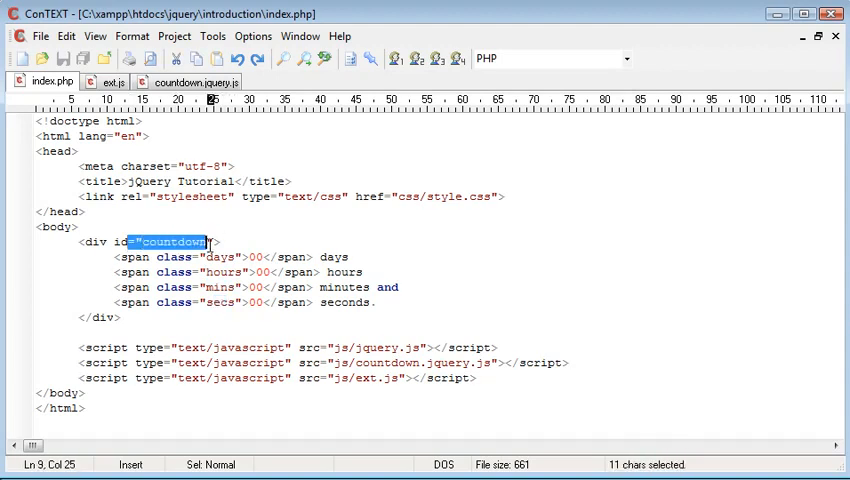
click(112, 80)
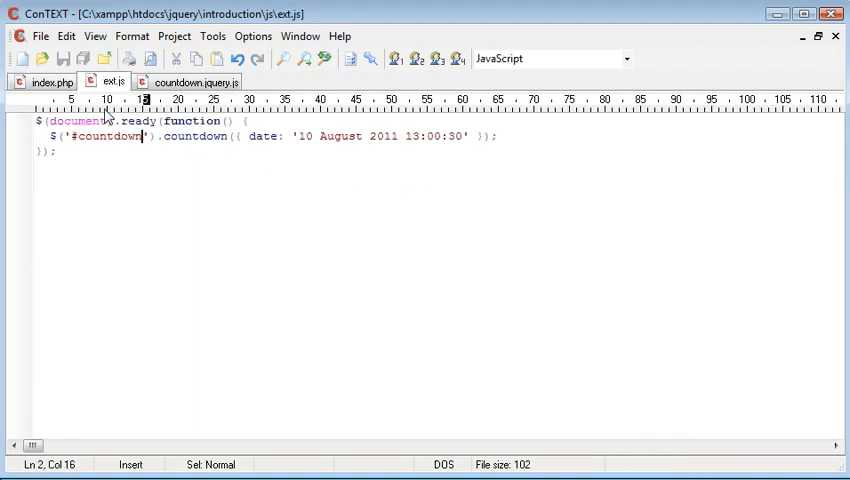
click(196, 82)
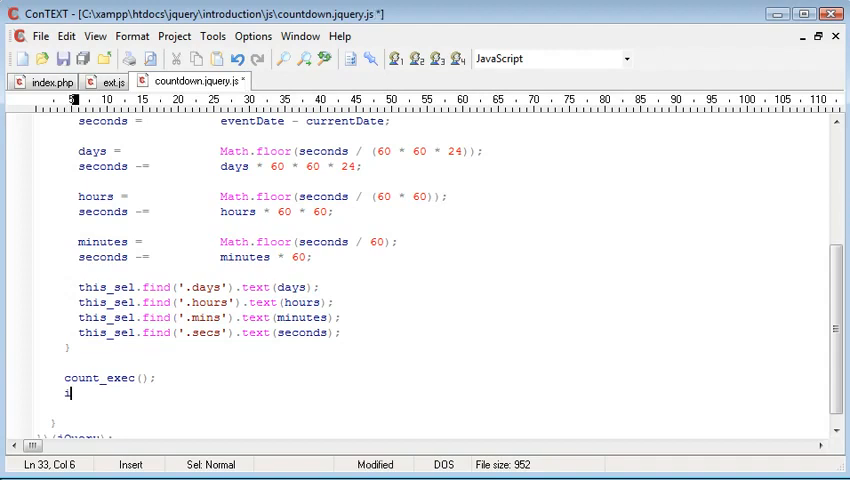
After count_exec();, start interval = setInterval(count_exec(), …) to repeat the countdown
text(interval = setInteral();)
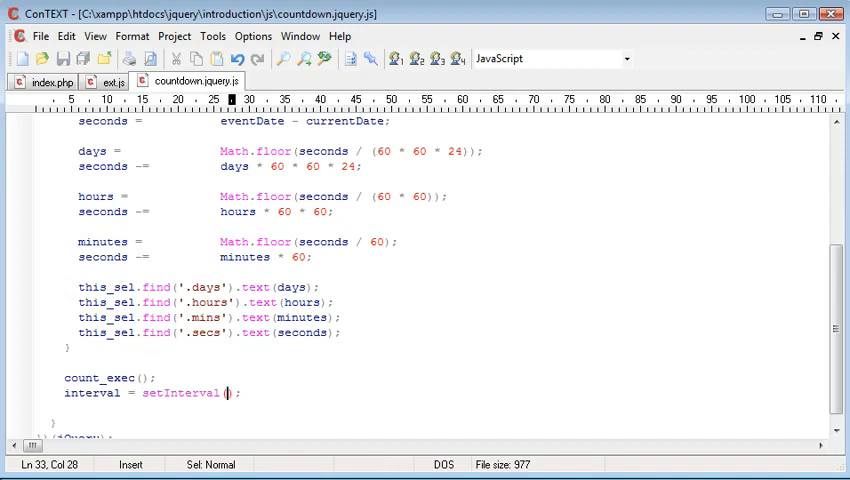
text(count_exec)
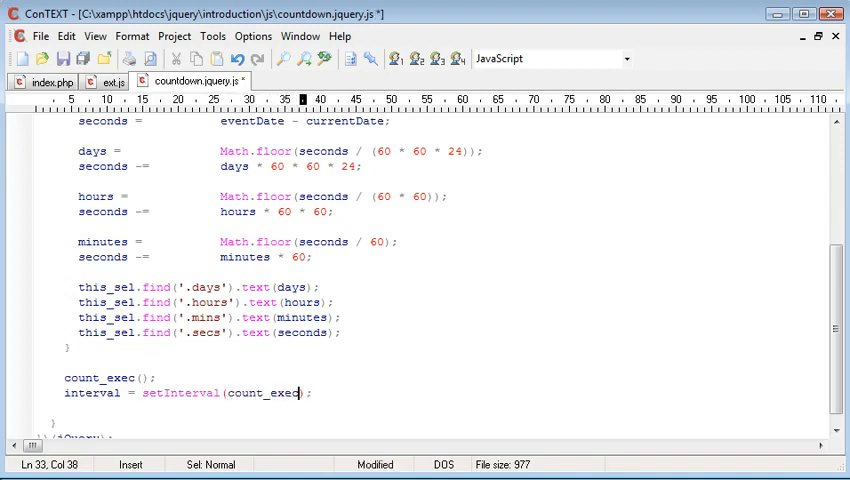
text((),)
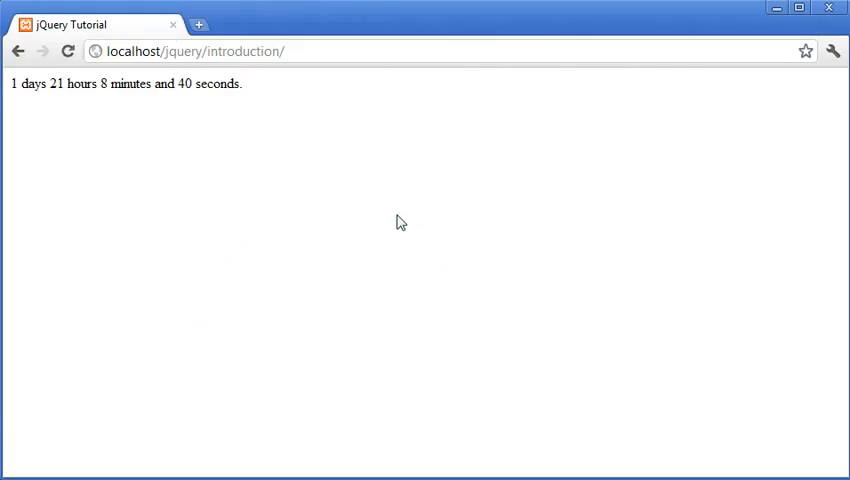
Reload localhost/jquery/introduction/ in Chrome to see '1 days 21 hours 8 minutes and 40 seconds.'
drag(56, 84, 244, 84)
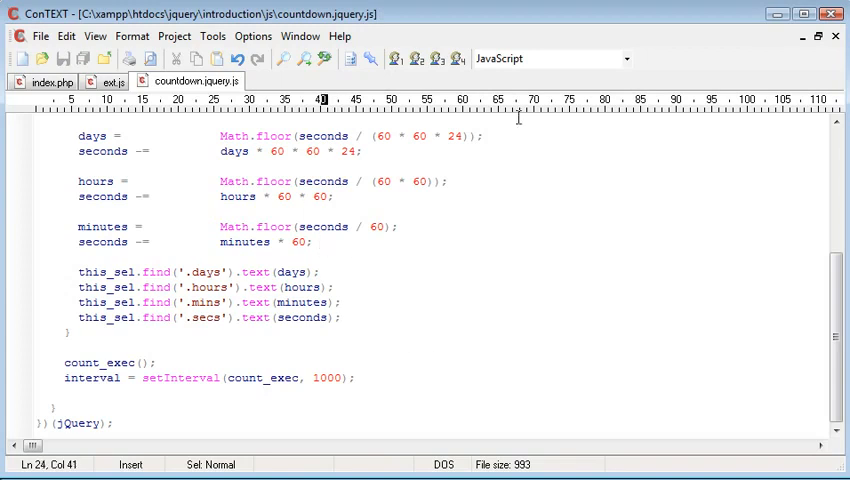
Add a blank line after the minutes calculation in count_exec
key(Enter)
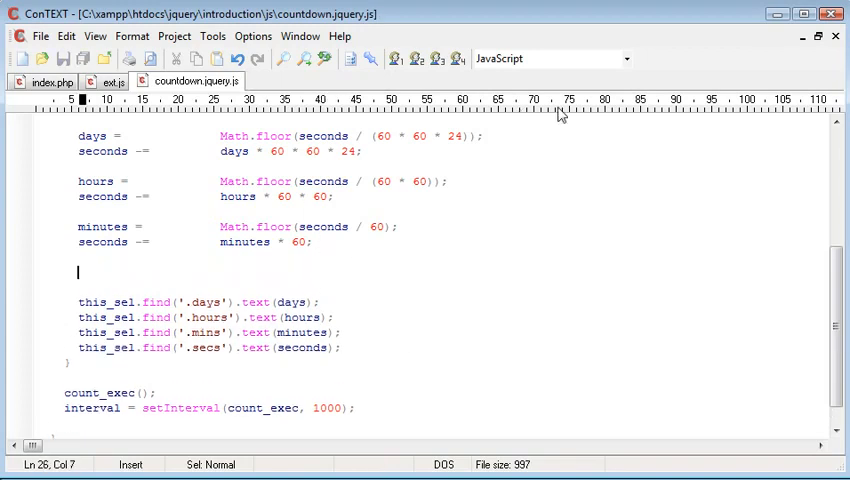
mouse_move(262, 260)
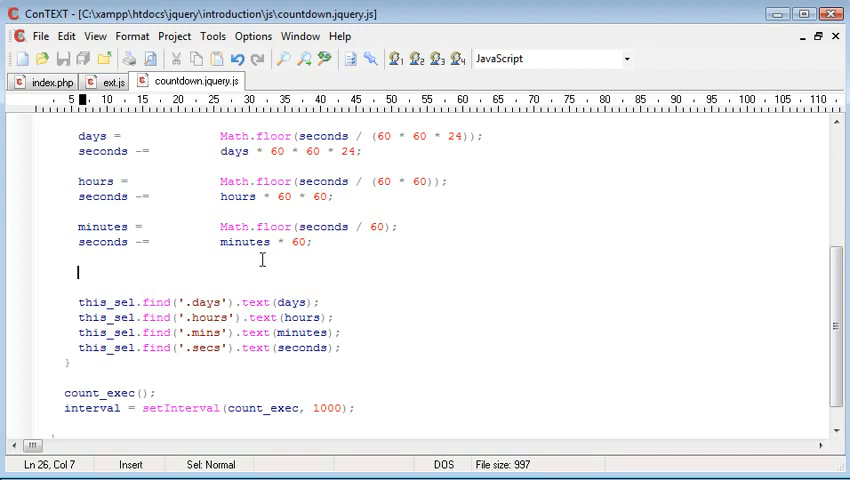
mouse_move(746, 344)
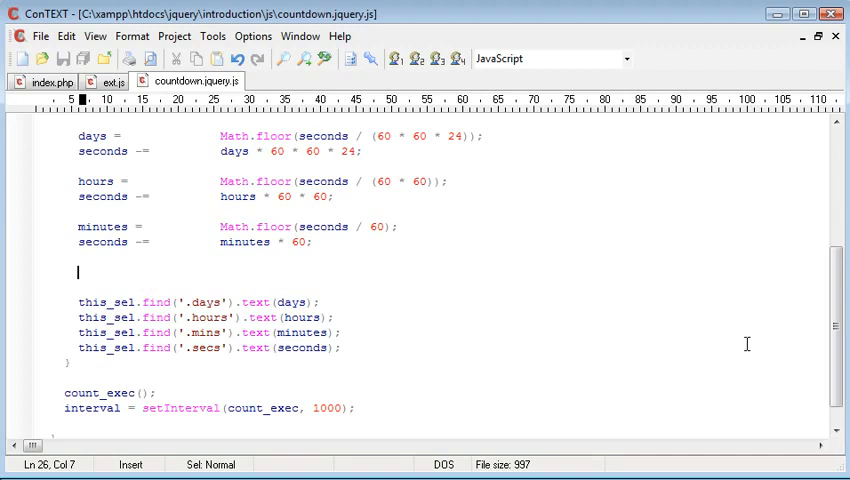